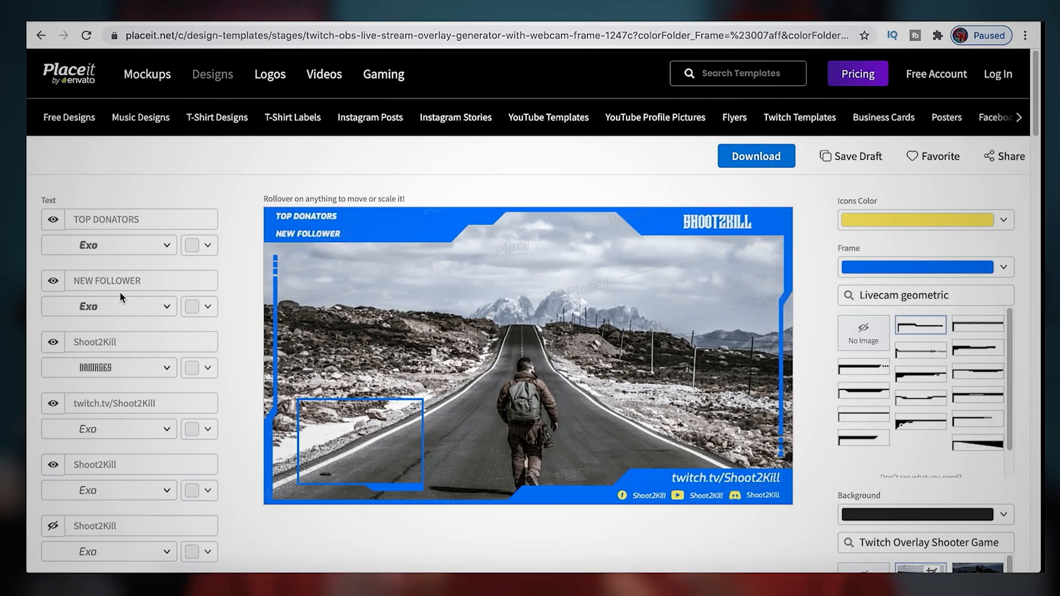
text(Michael Feyrer Jr)
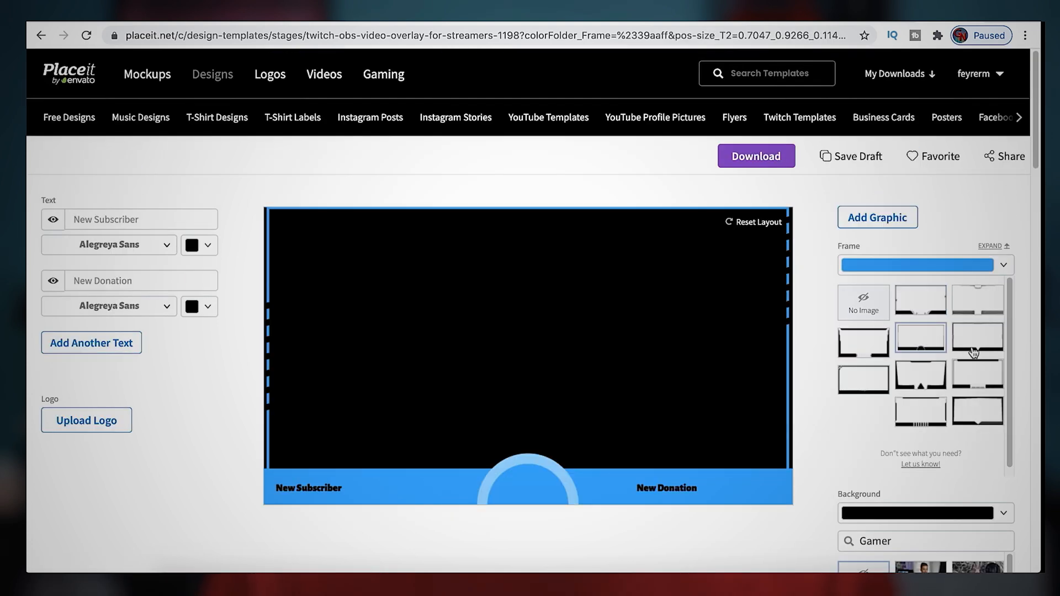
click(920, 375)
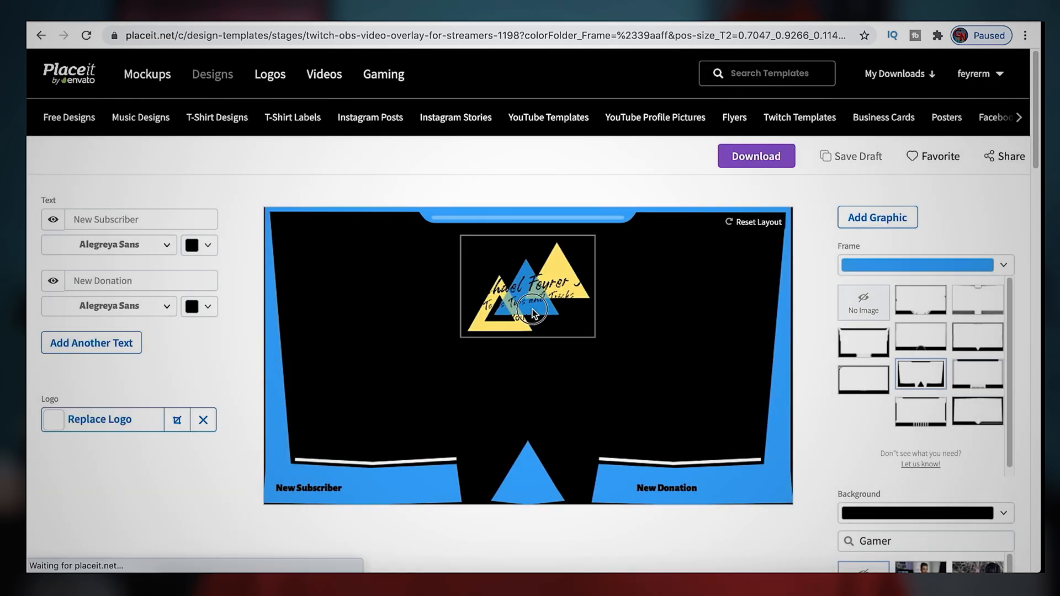